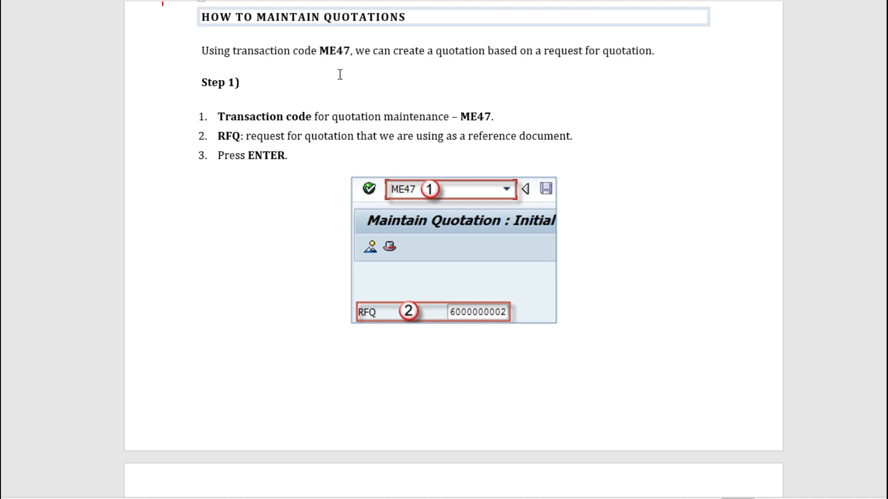
{"action": "mouse_move", "coordinate": [690, 93]}
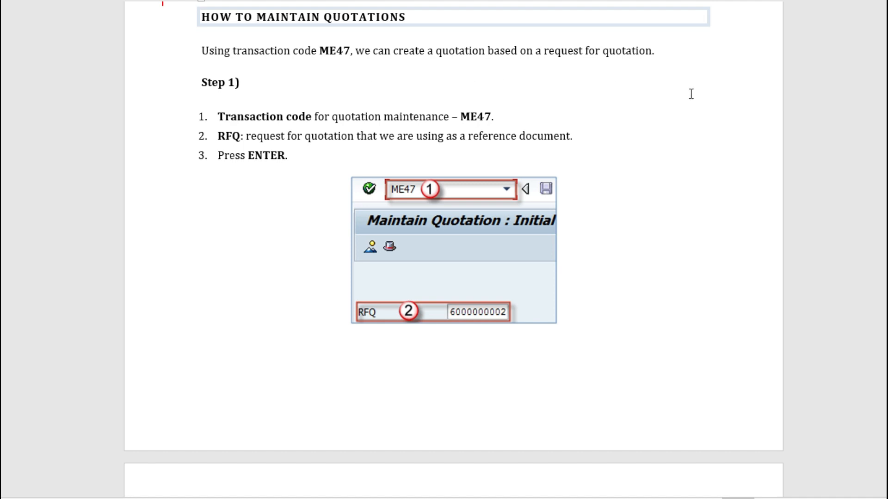
{"action": "mouse_move", "coordinate": [667, 97]}
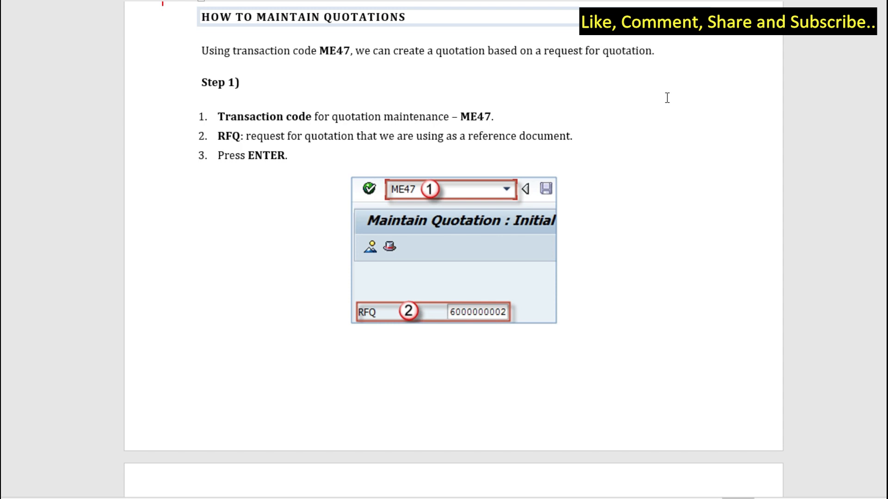
Scroll past Step 1 to Step 2's quotation item fields and the Item Overview screenshot.
{"action": "scroll", "scroll_direction": "down", "scroll_amount": 3}
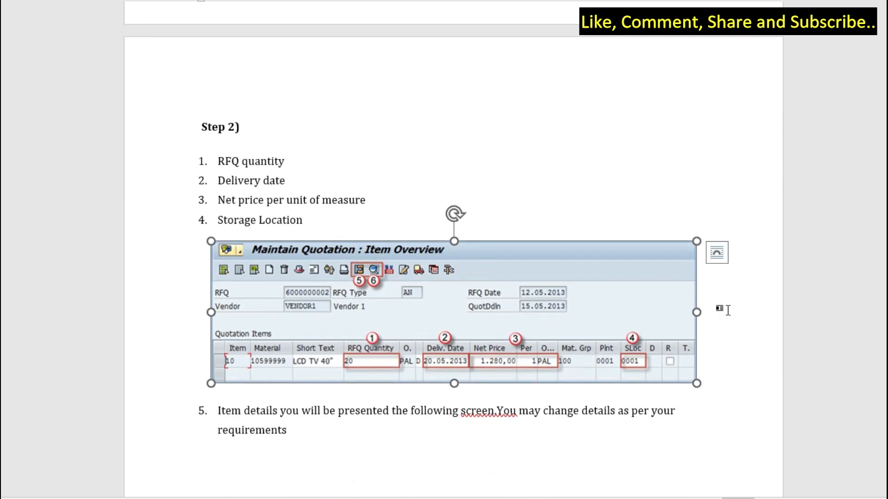
{"action": "mouse_move", "coordinate": [442, 263]}
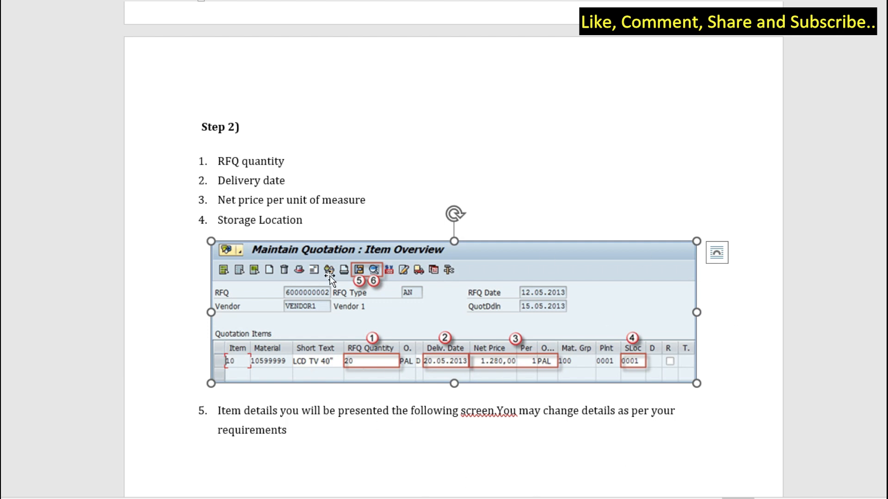
Scroll to the Maintain Quotation: Item 00010 screenshot and step 6 on additional item data.
{"action": "scroll", "scroll_direction": "down", "scroll_amount": 3}
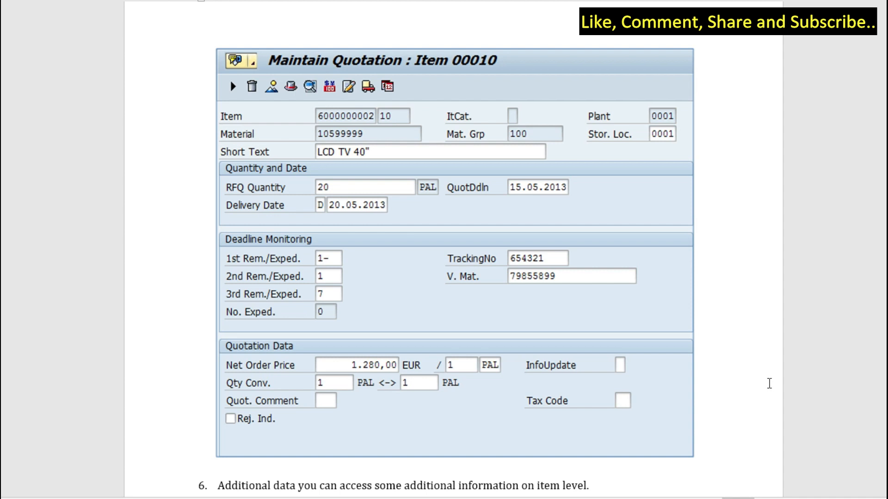
{"action": "mouse_move", "coordinate": [651, 432]}
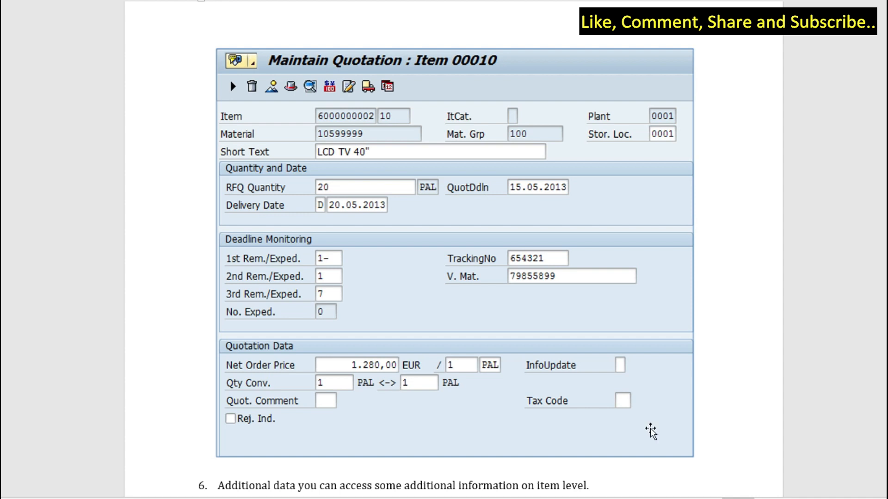
{"action": "scroll", "scroll_direction": "down", "scroll_amount": 3}
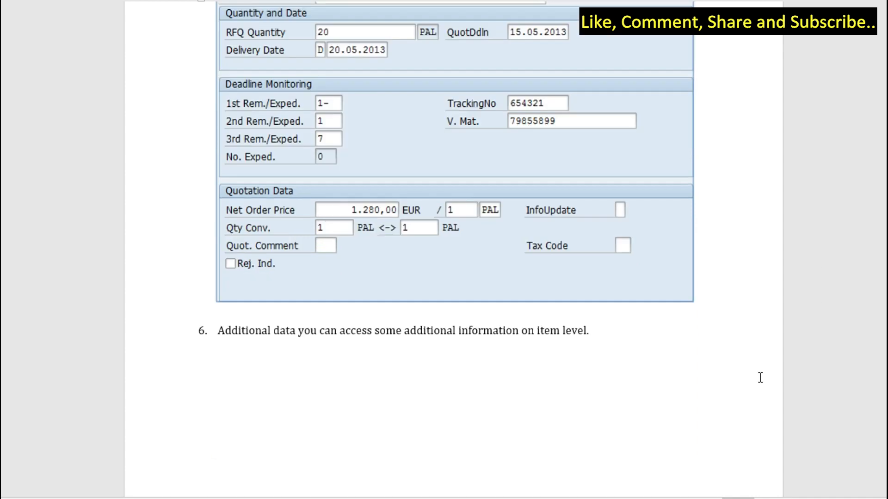
Scroll through the additional data screenshot to step 7 on header data and its icon image.
{"action": "scroll", "scroll_direction": "down", "scroll_amount": 3}
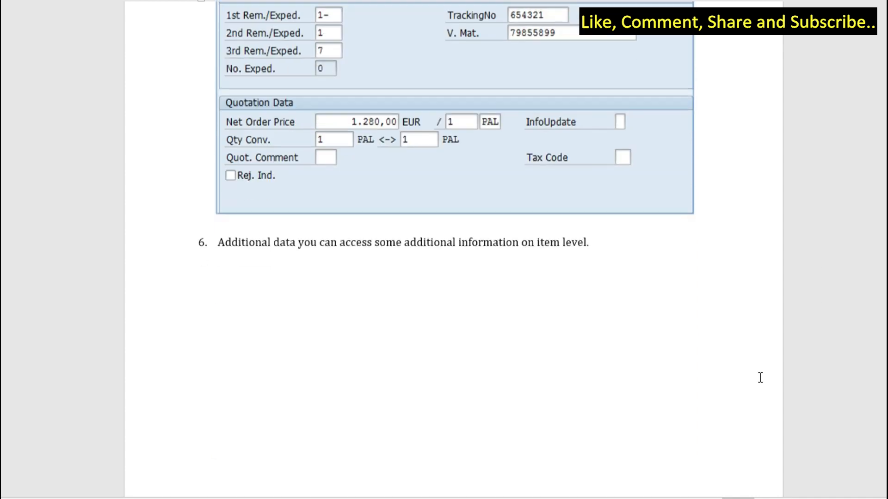
{"action": "scroll", "scroll_direction": "down", "scroll_amount": 3}
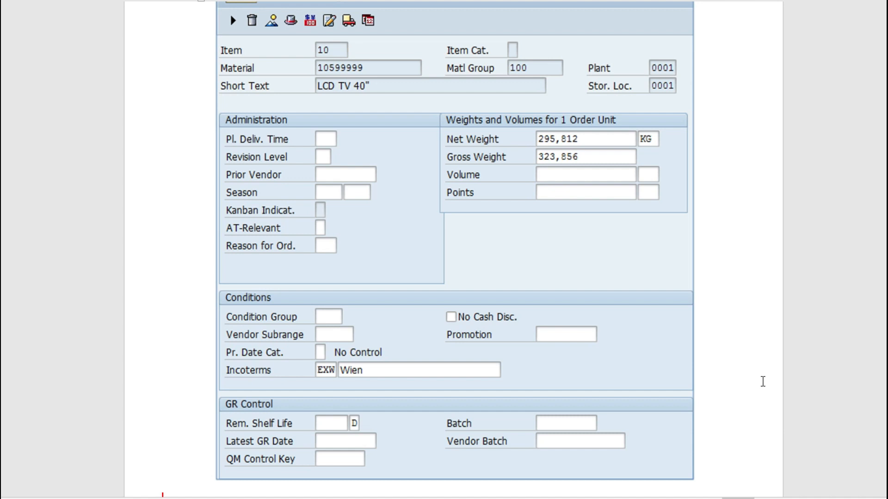
{"action": "scroll", "scroll_direction": "down", "scroll_amount": 3}
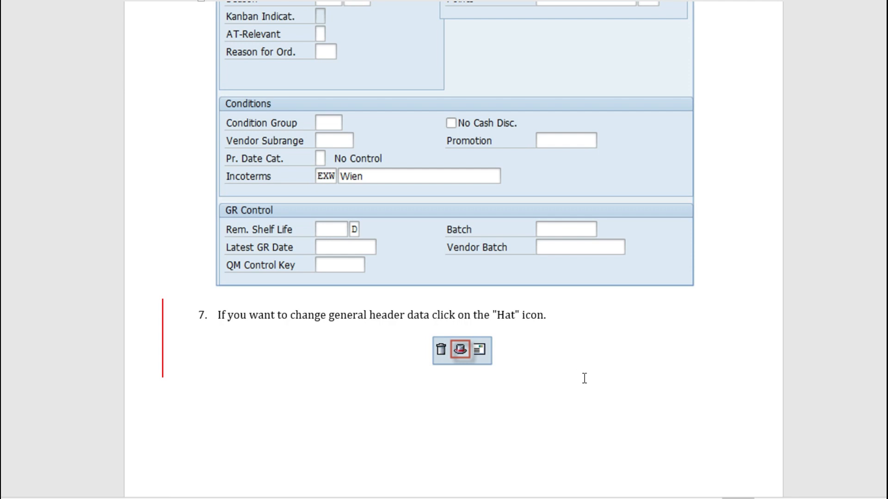
{"action": "mouse_move", "coordinate": [424, 343]}
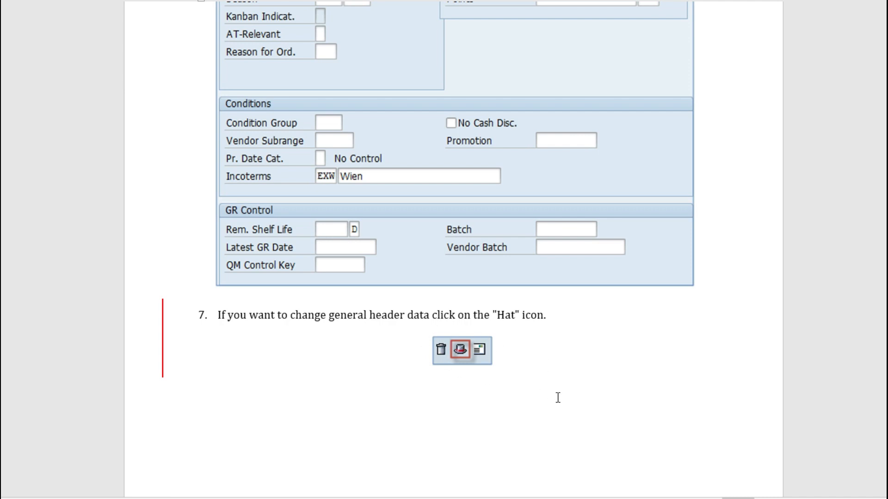
{"action": "left_click", "coordinate": [459, 350]}
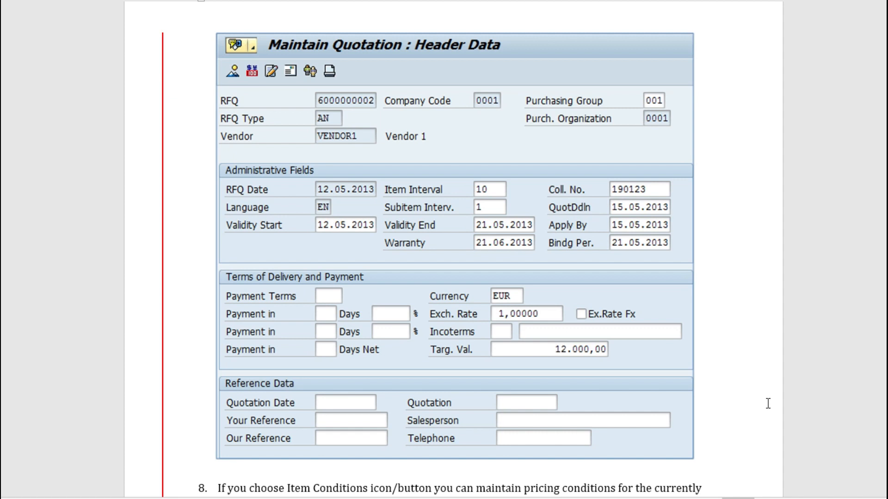
{"action": "mouse_move", "coordinate": [803, 256]}
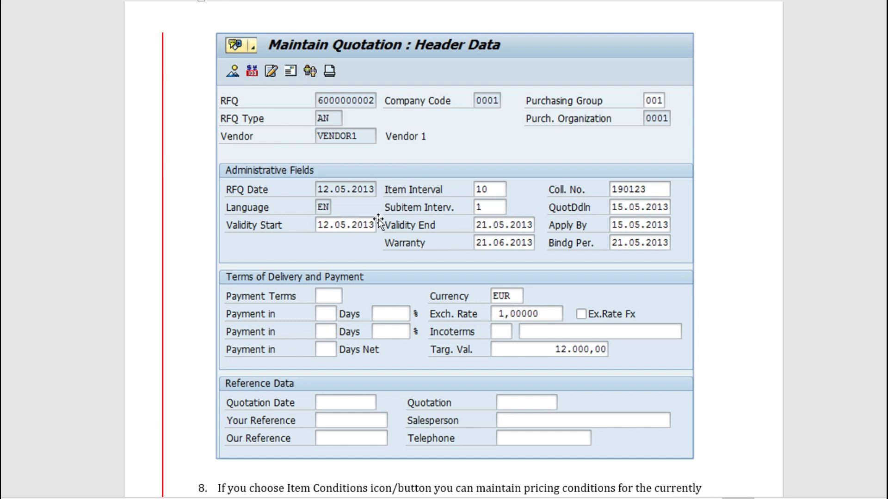
{"action": "mouse_move", "coordinate": [609, 203]}
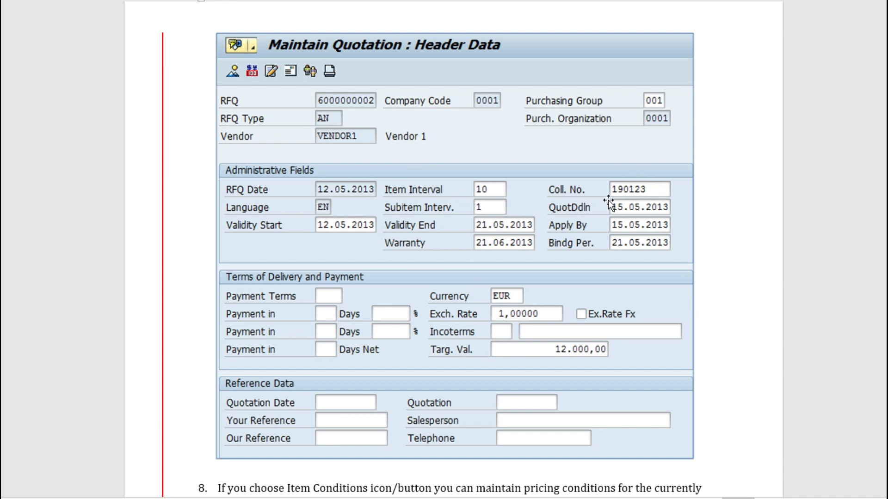
{"action": "mouse_move", "coordinate": [368, 322]}
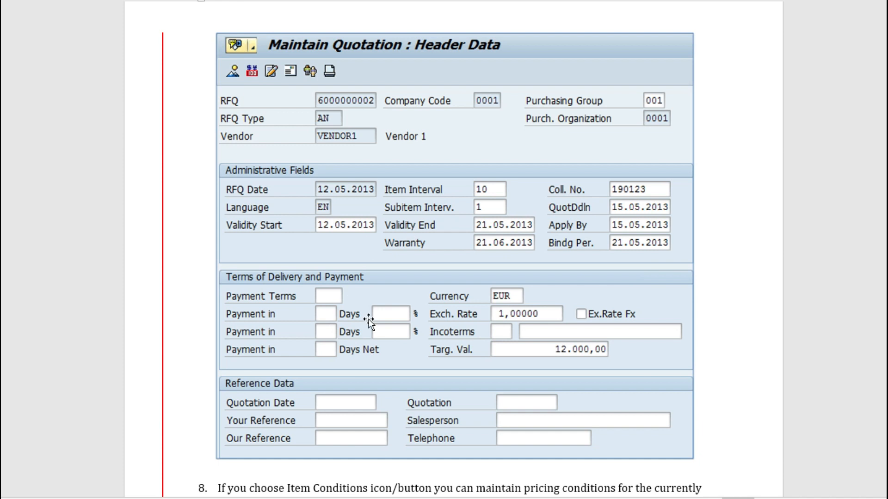
{"action": "mouse_move", "coordinate": [738, 360]}
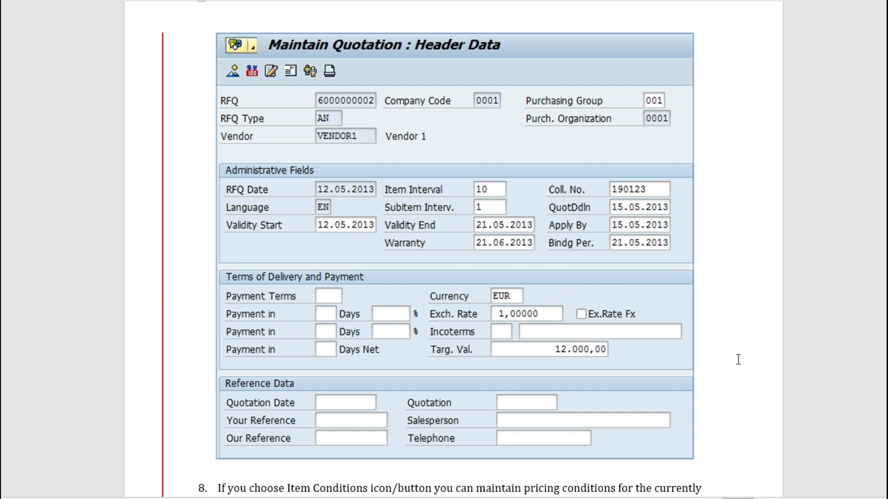
{"action": "mouse_move", "coordinate": [175, 367]}
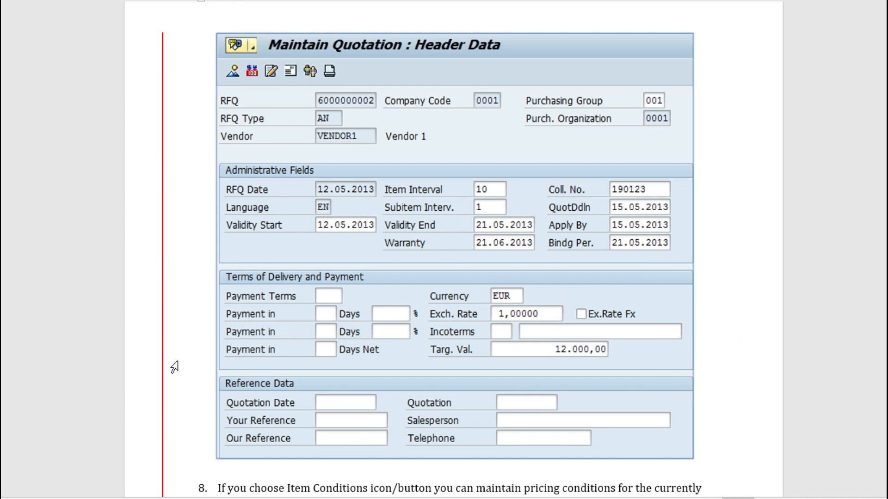
Scroll to the Header Data screenshot and step 8 on item pricing conditions.
{"action": "scroll", "scroll_direction": "down", "scroll_amount": 3}
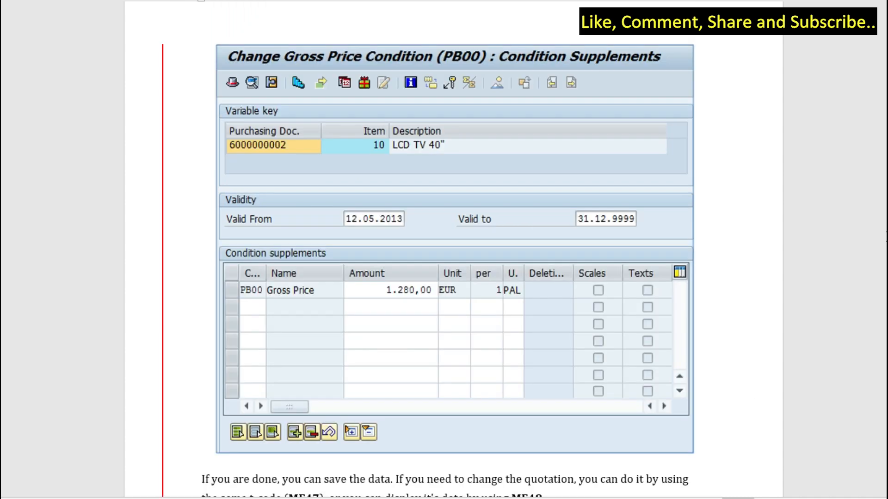
{"action": "mouse_move", "coordinate": [306, 101]}
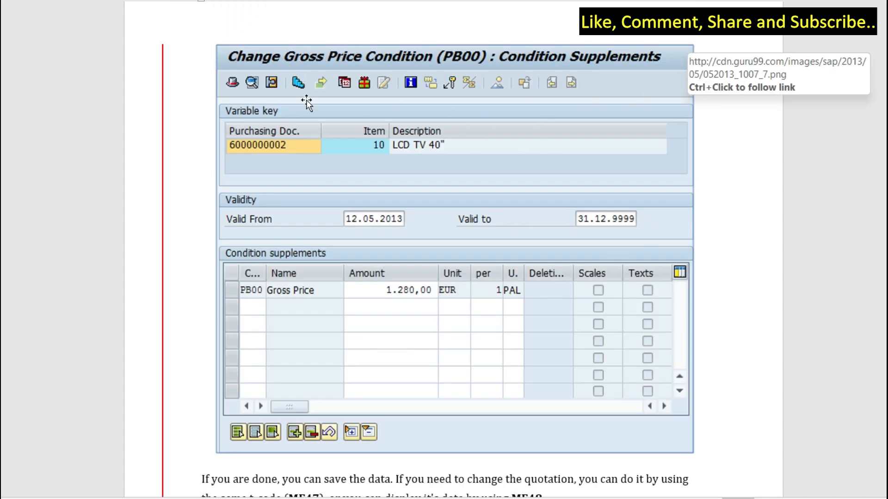
{"action": "mouse_move", "coordinate": [778, 277]}
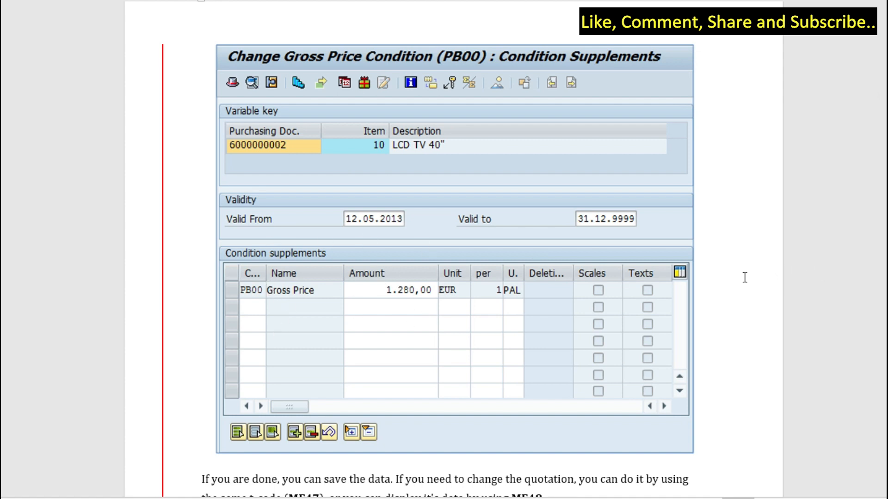
{"action": "scroll", "scroll_direction": "down", "scroll_amount": 3}
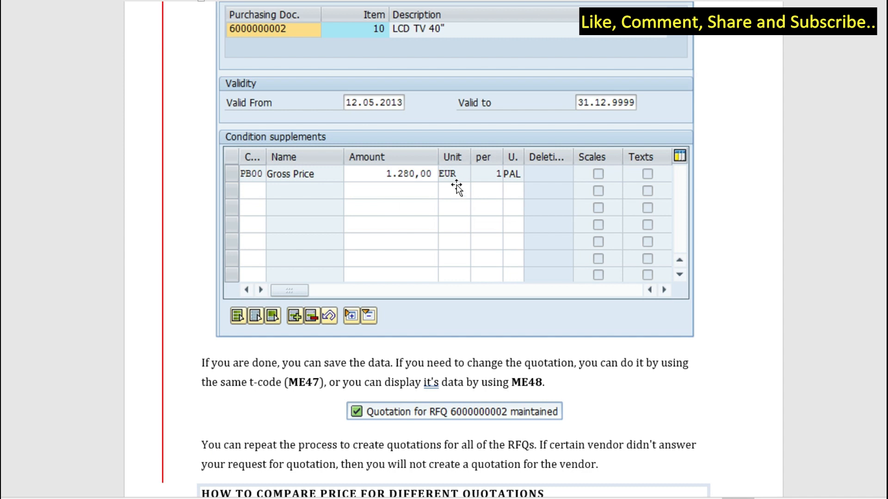
{"action": "mouse_move", "coordinate": [685, 460]}
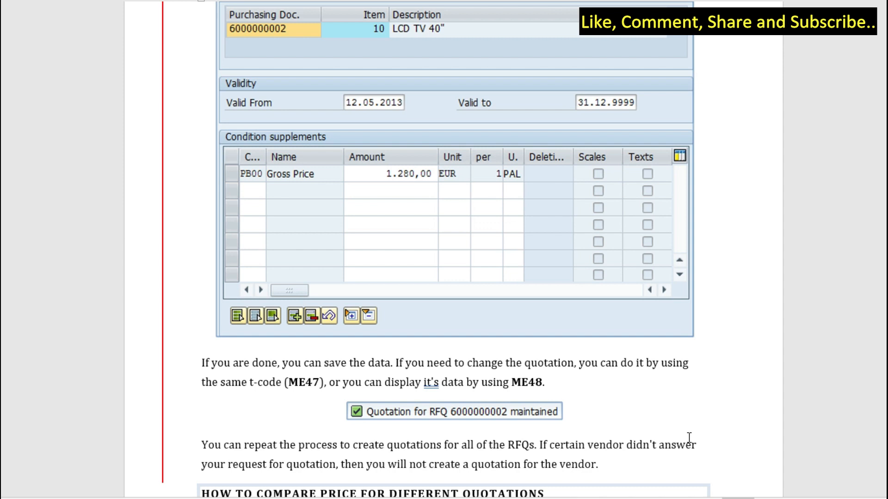
{"action": "mouse_move", "coordinate": [384, 419]}
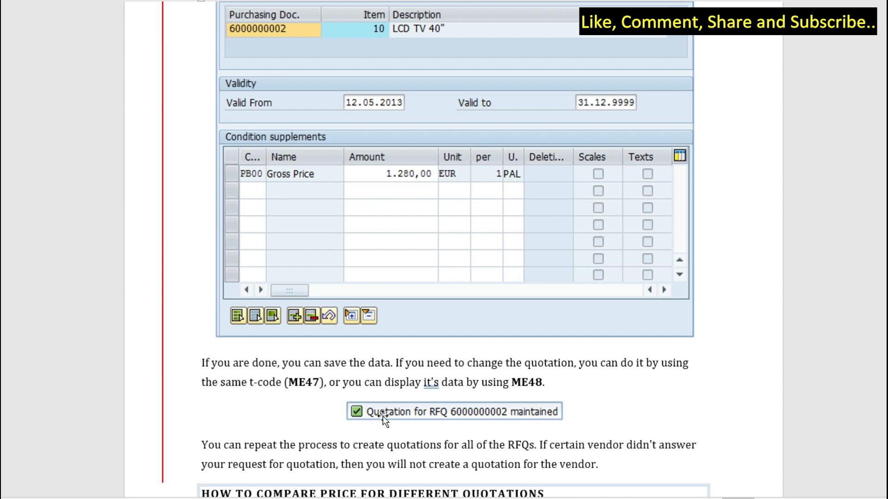
{"action": "mouse_move", "coordinate": [698, 423]}
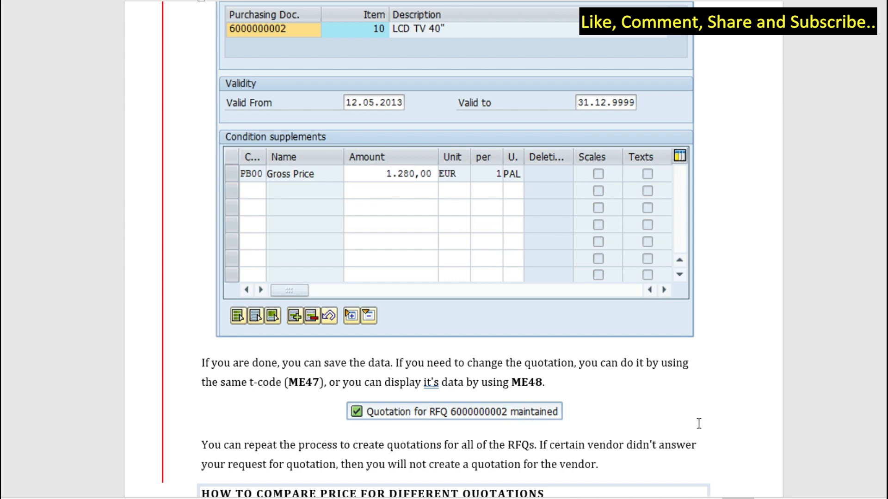